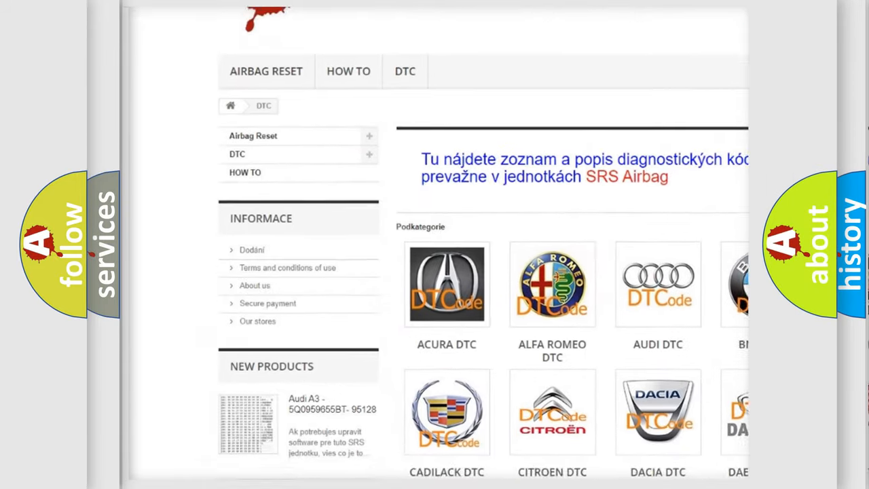
{"action": "scroll", "scroll_direction": "down", "scroll_amount": 3}
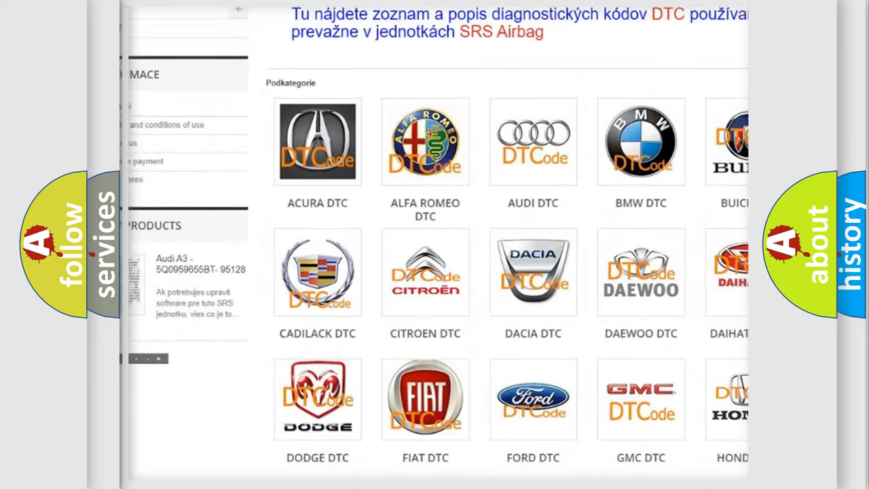
{"action": "scroll", "scroll_direction": "down", "scroll_amount": 3}
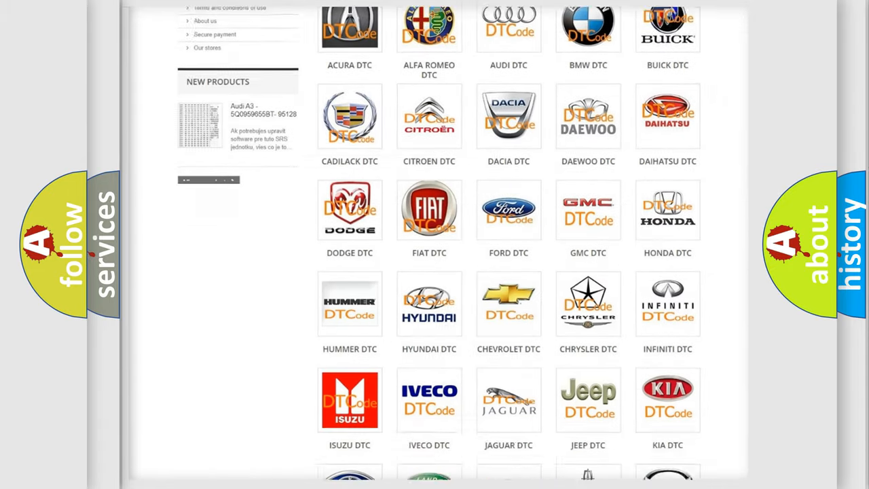
{"action": "scroll", "scroll_direction": "down", "scroll_amount": 3}
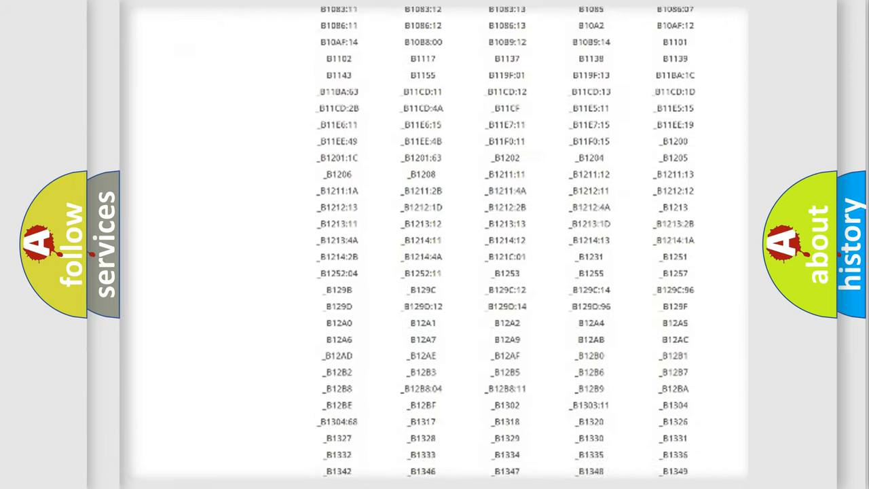
{"action": "scroll", "scroll_direction": "down", "scroll_amount": 3}
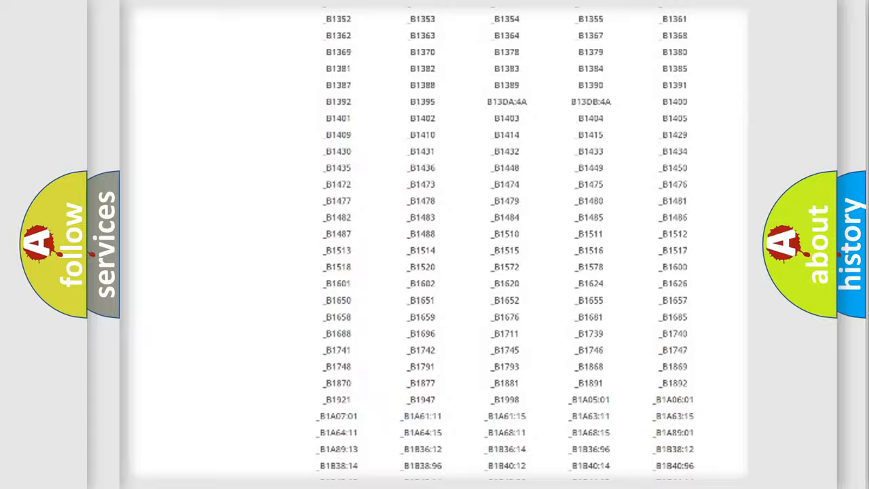